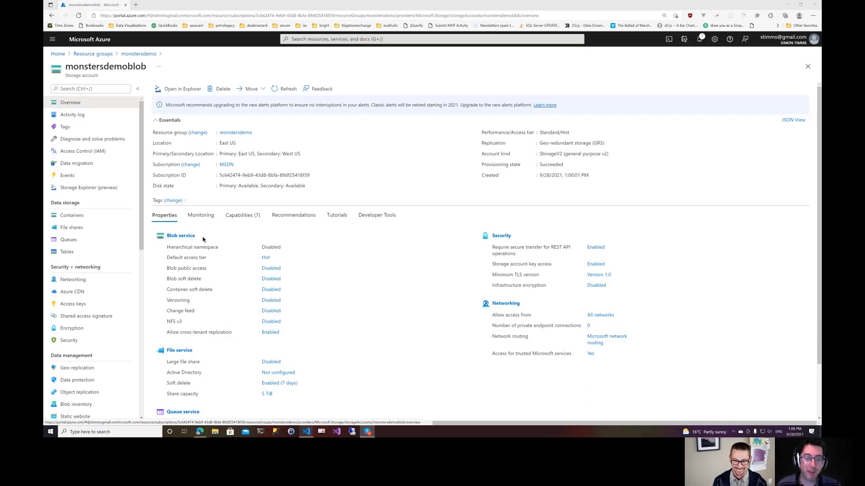
mouse_move(147, 275)
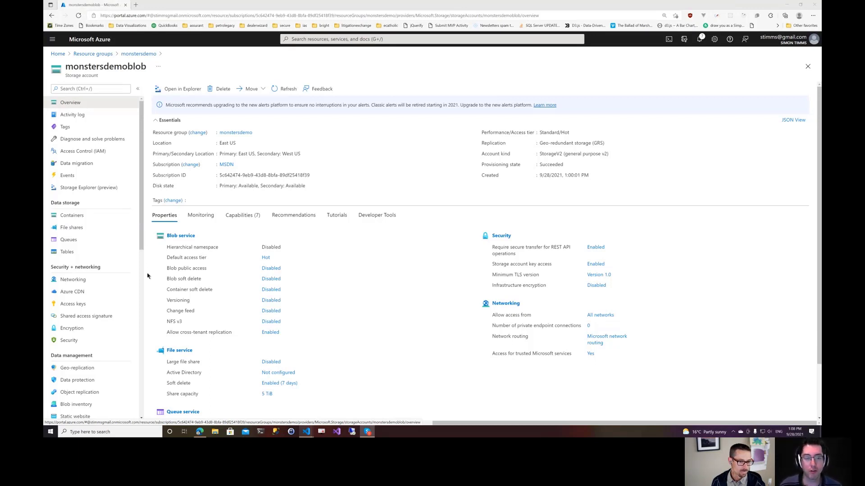
Bring up Lifecycle management for monstersdemoblob, listing the enabled removedeletedcustomers rule.
scroll("down", 3)
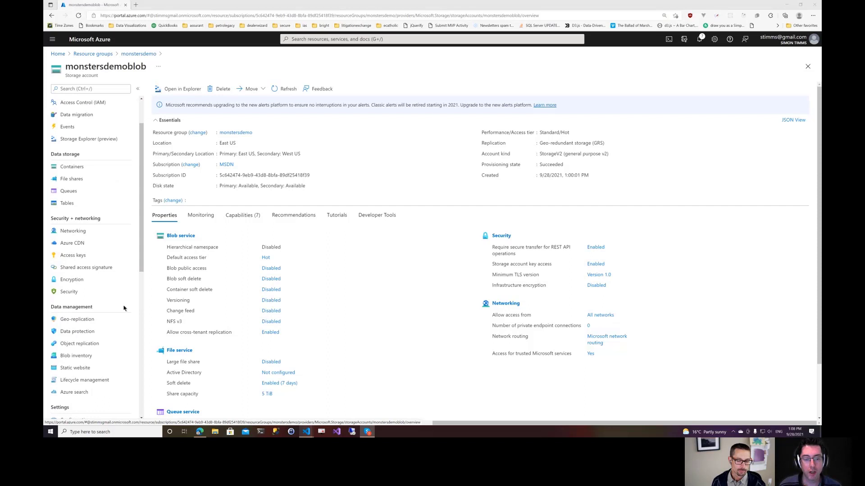
left_click(84, 330)
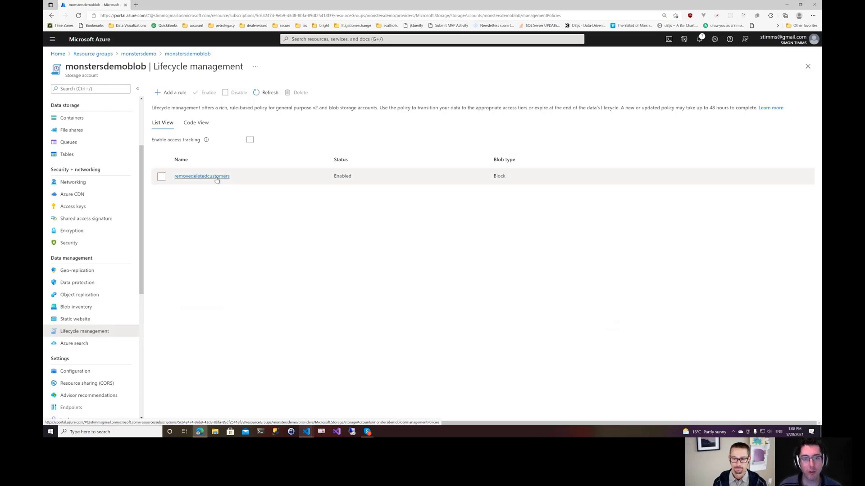
Start a rule named deletethem limited to filtered block blobs and continue to base blob conditions.
left_click(173, 92)
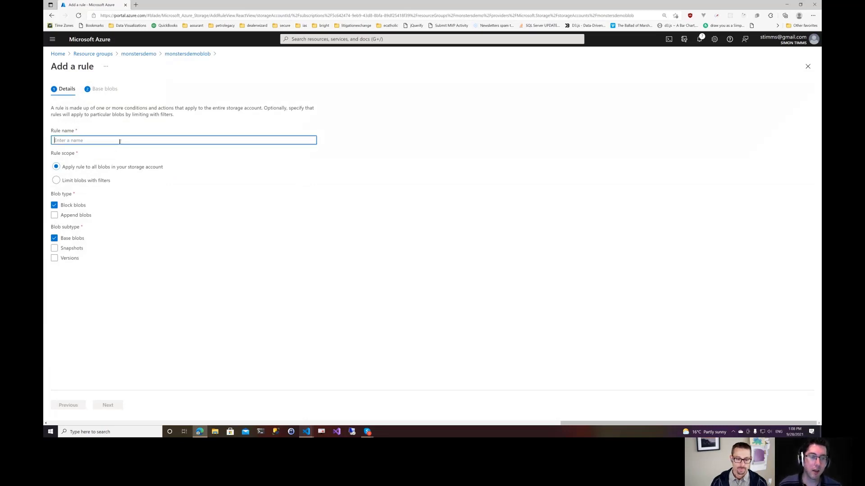
type("deletethem")
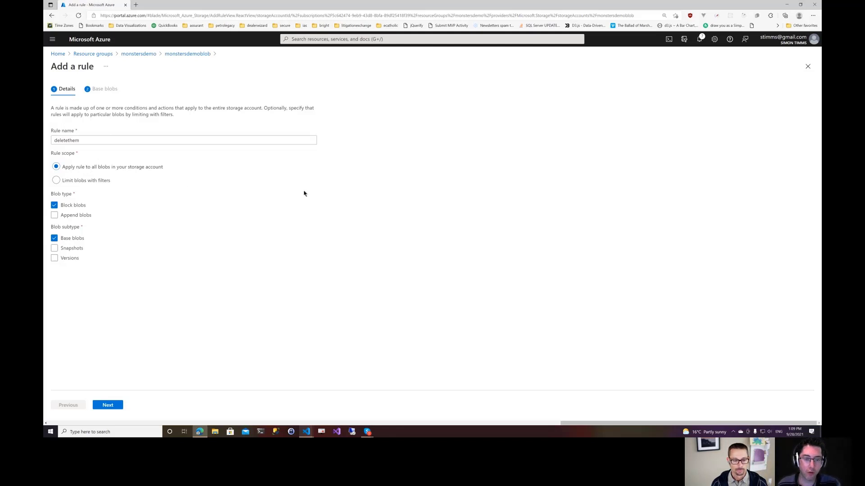
left_click(56, 180)
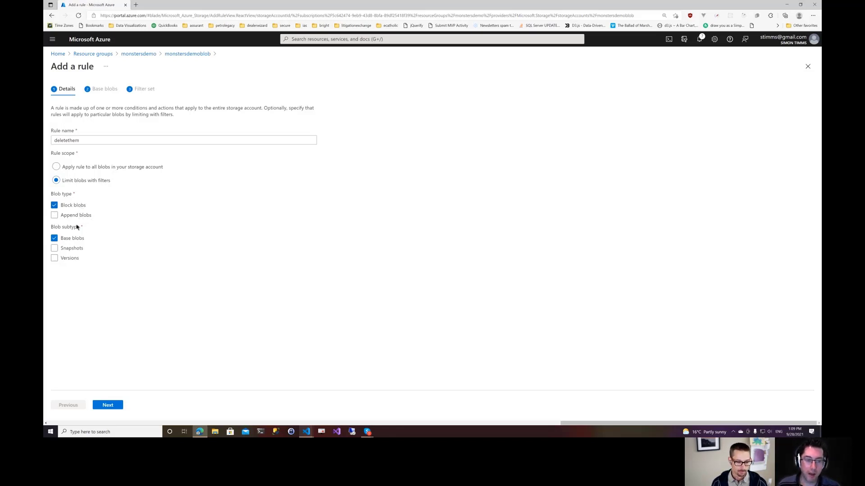
left_click(54, 258)
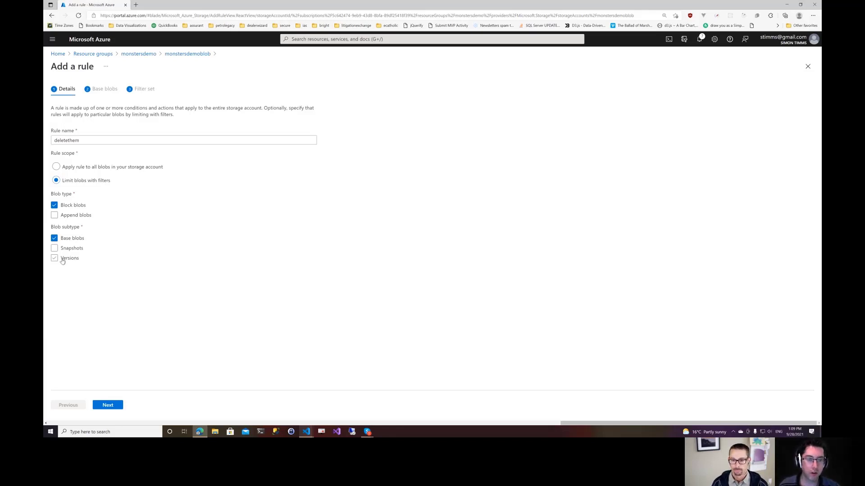
left_click(54, 258)
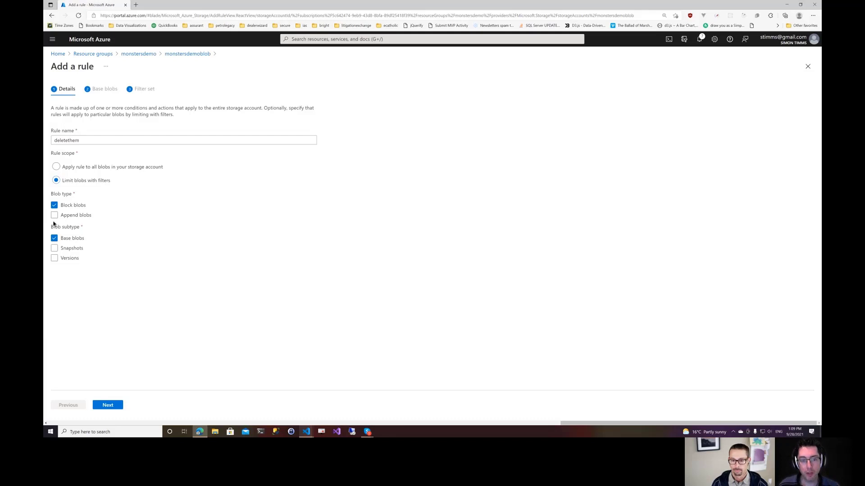
left_click(108, 404)
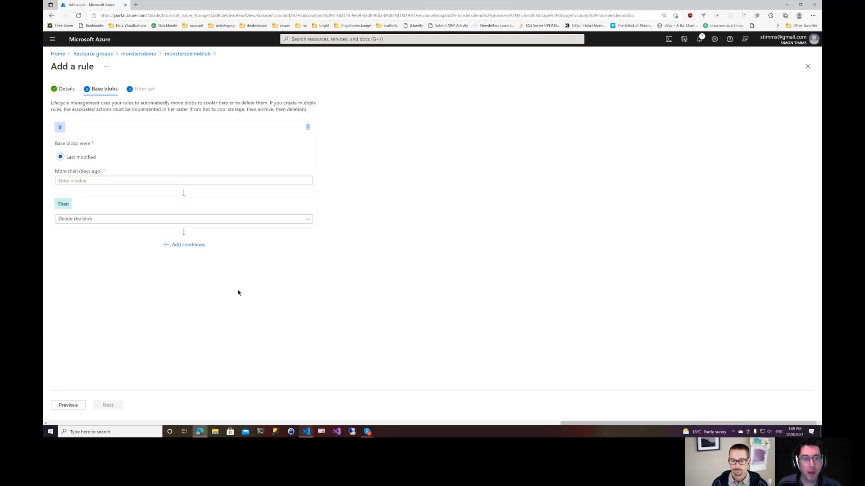
Move blobs unmodified for more than 50 days to cool storage and add another condition.
left_click(184, 181)
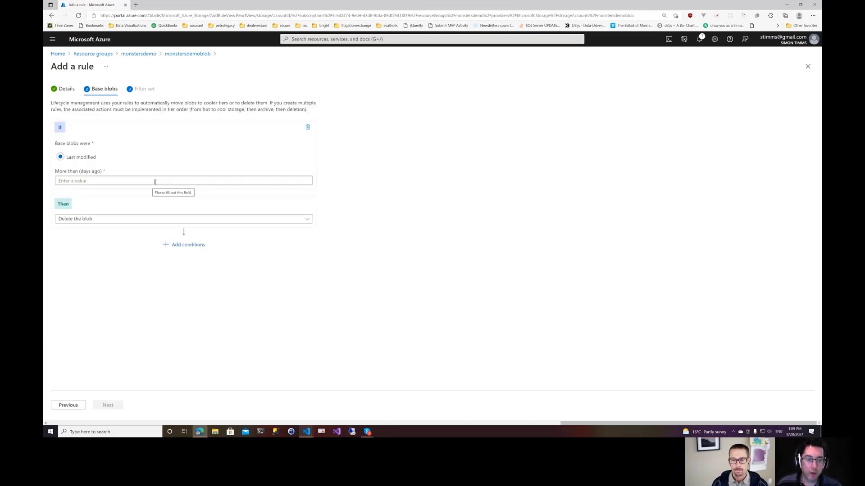
left_click(184, 180)
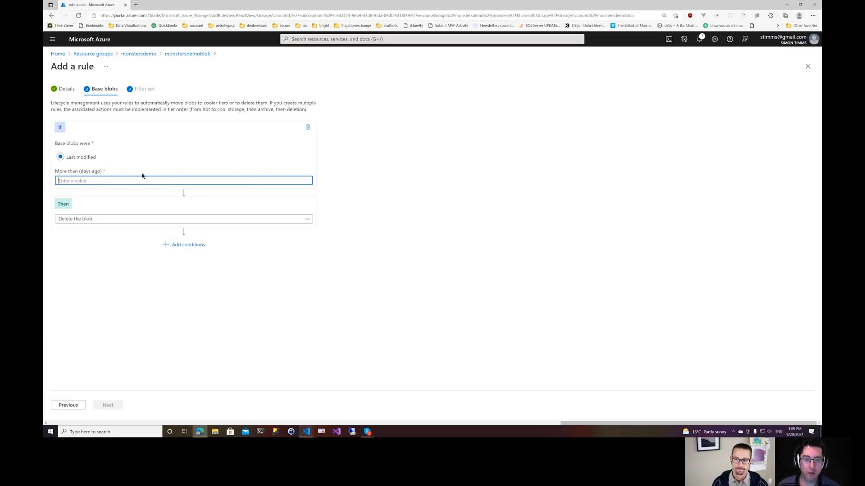
type("50")
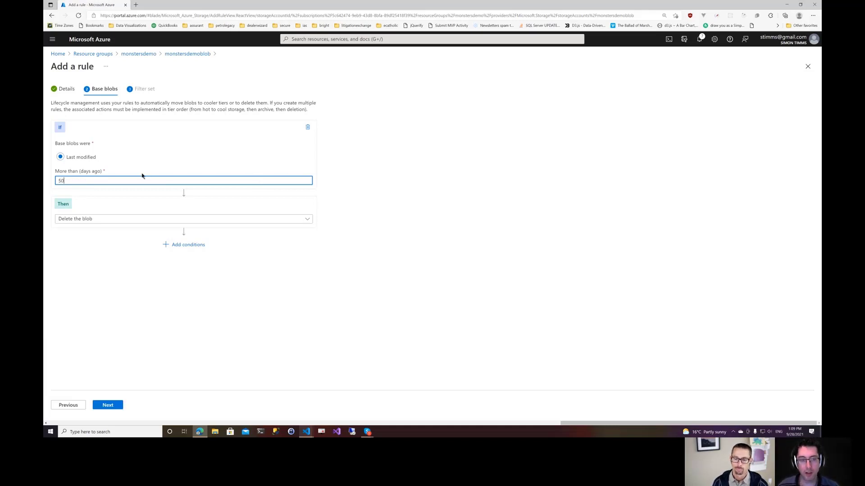
mouse_move(138, 215)
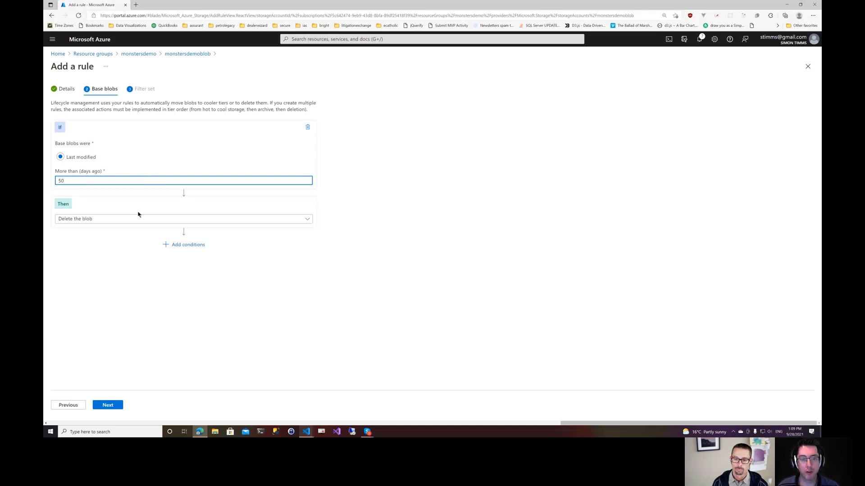
left_click(183, 218)
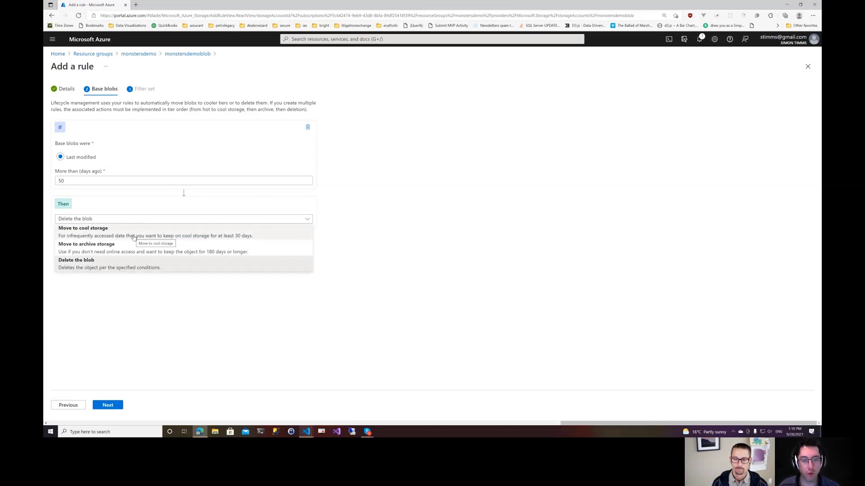
mouse_move(144, 248)
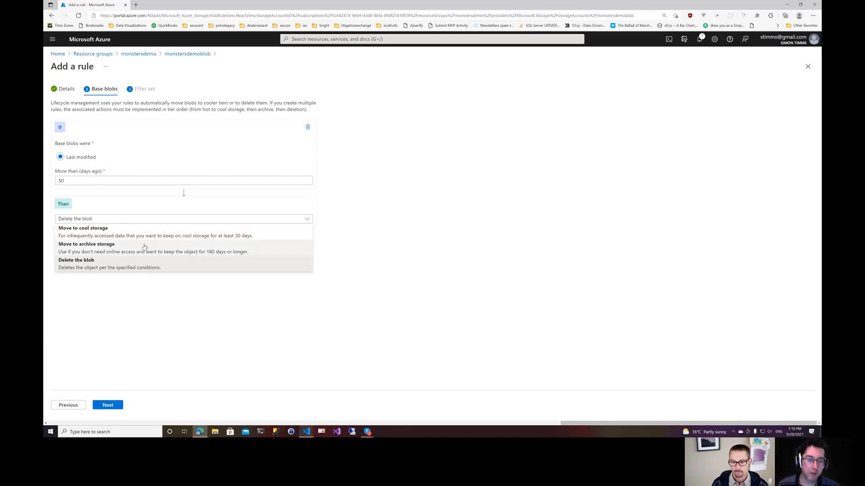
mouse_move(241, 251)
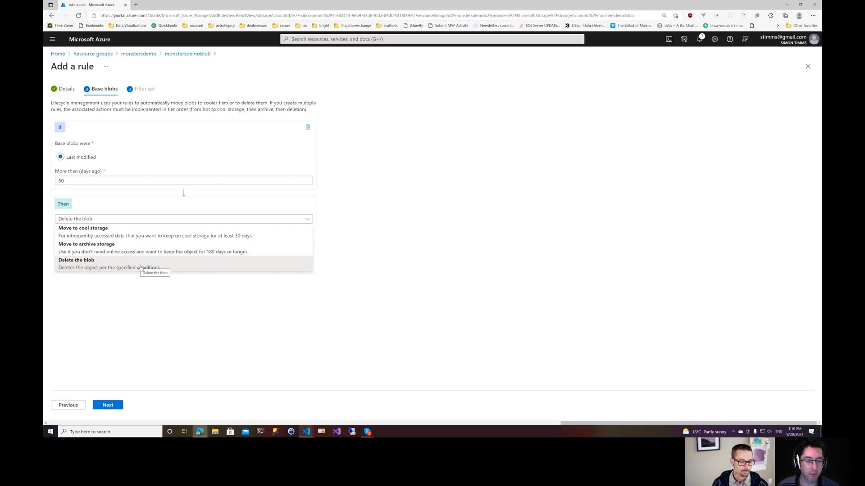
left_click(83, 227)
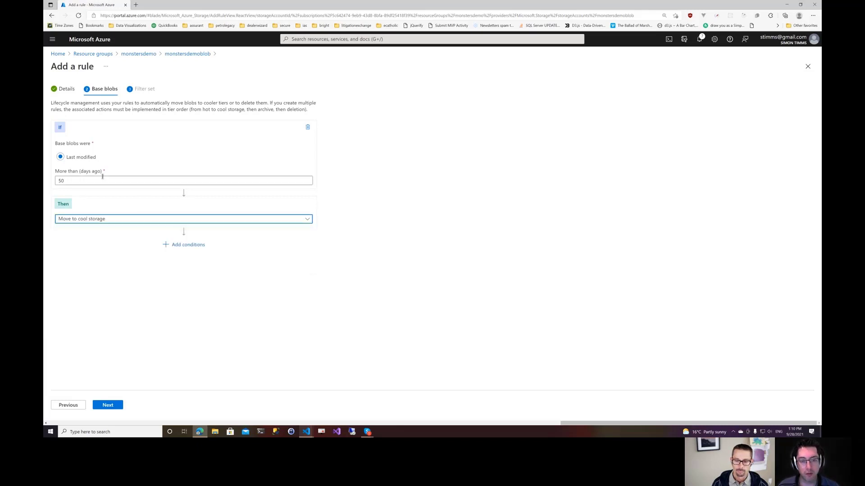
left_click(184, 244)
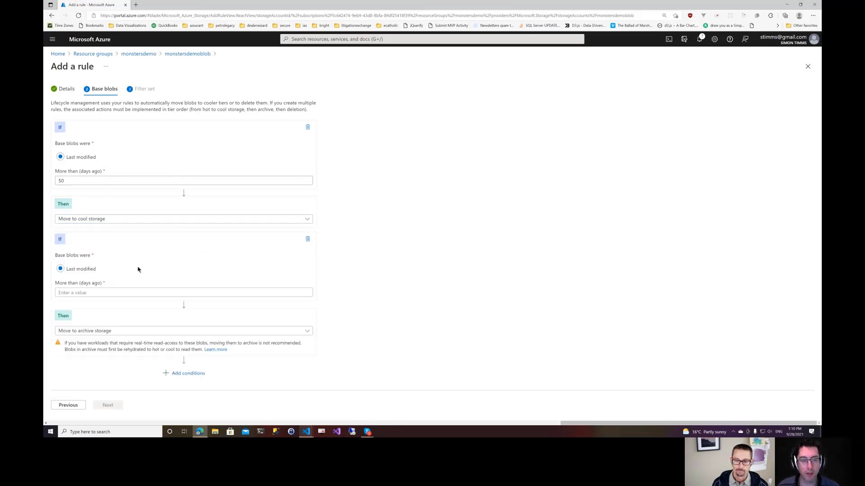
Archive blobs after 180 days and delete them after 360 days, then proceed to the filter set.
type("180")
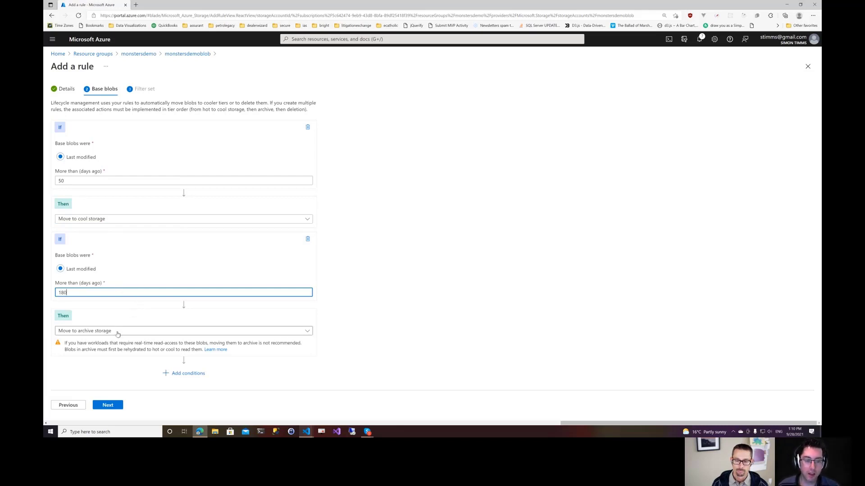
left_click(183, 330)
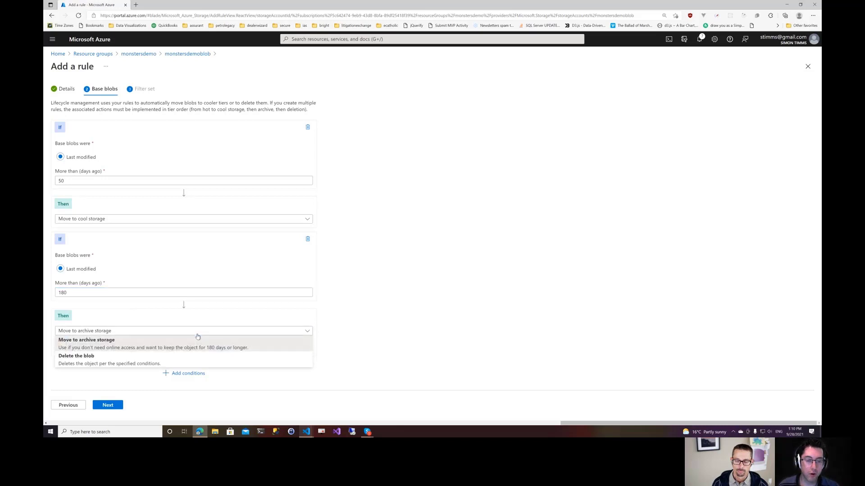
left_click(86, 340)
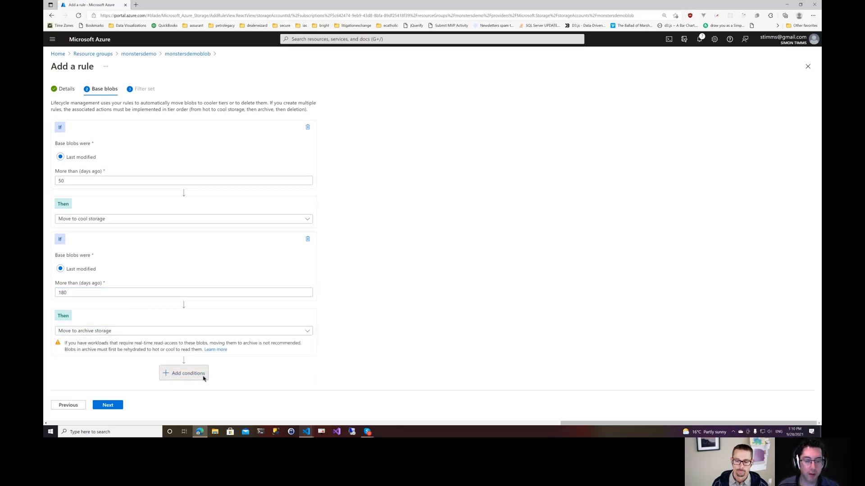
left_click(184, 373)
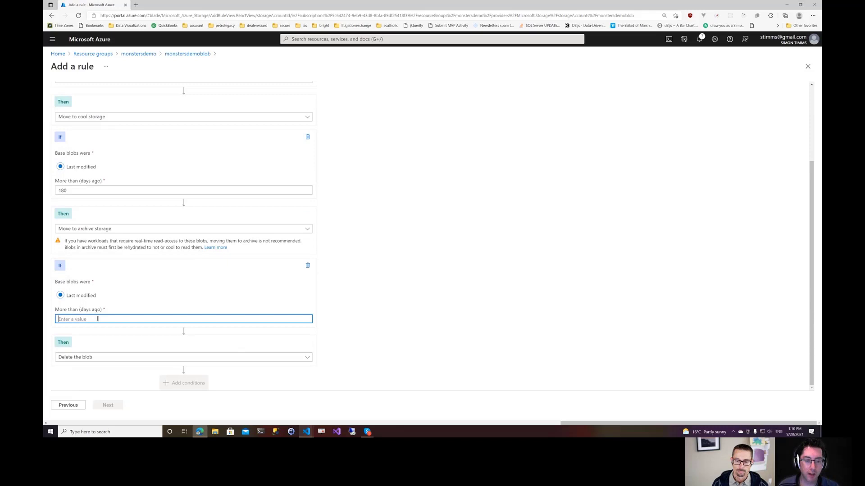
type("360")
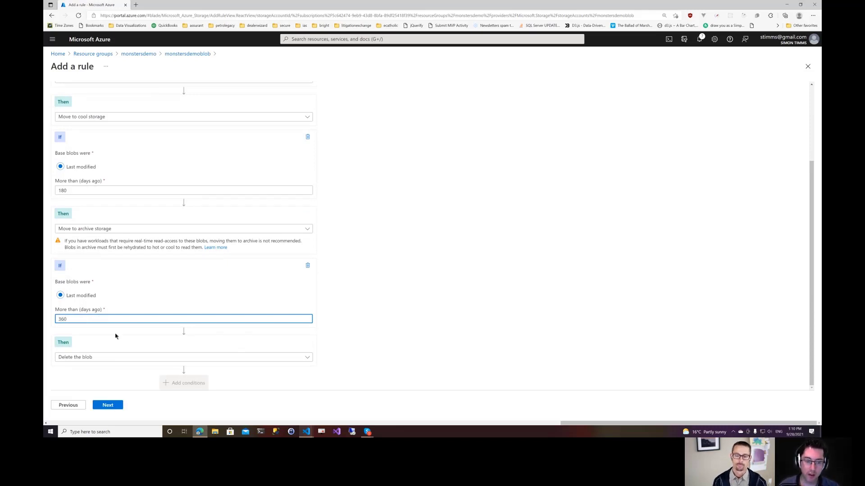
left_click(183, 357)
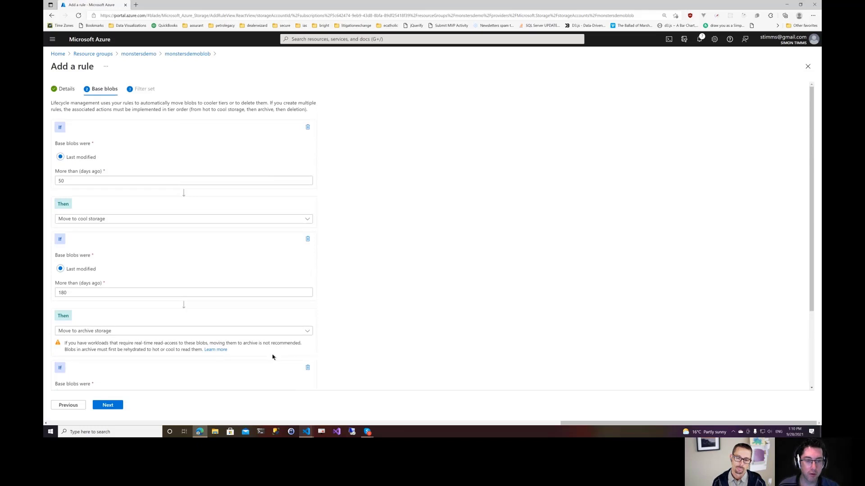
left_click(107, 405)
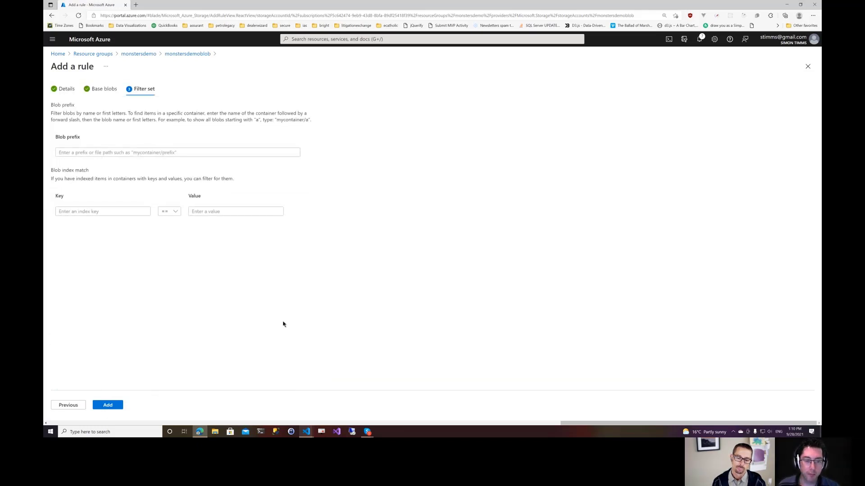
Filter the rule to the mdresource blob prefix and add it alongside removedeletedcustomers.
left_click(177, 152)
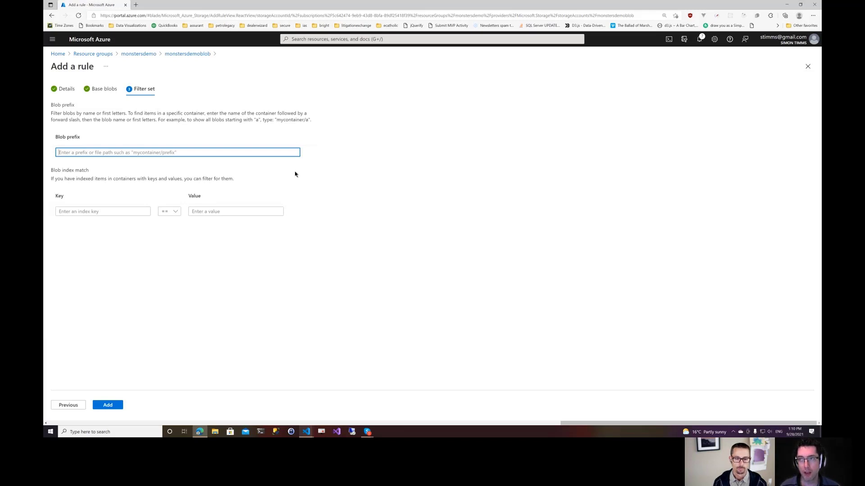
type("mdresource")
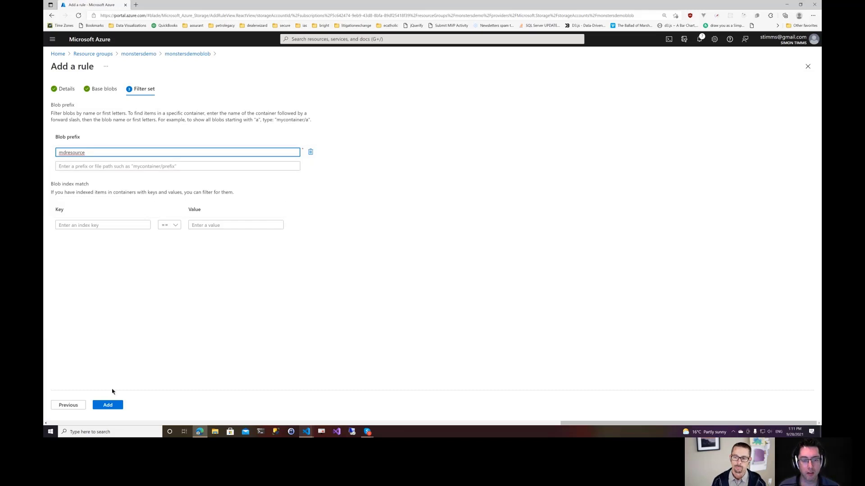
left_click(107, 404)
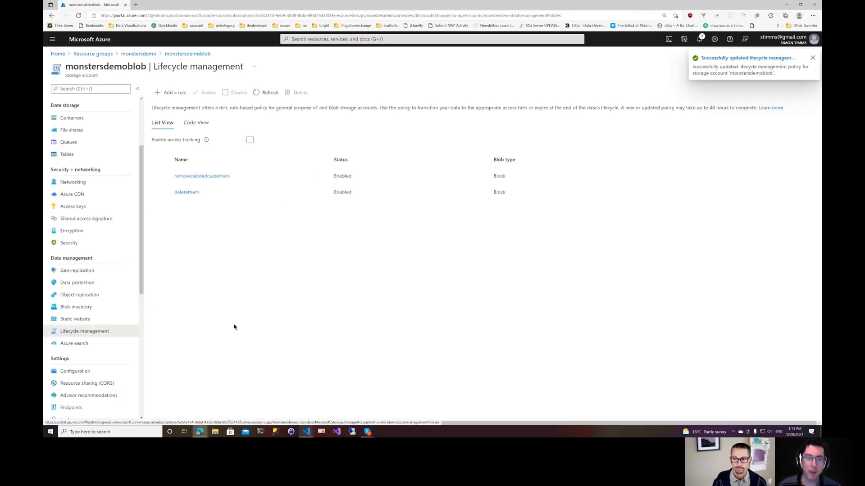
Review the lifecycle policy as JSON in Code View, then switch to the Terraform configuration.
left_click(195, 123)
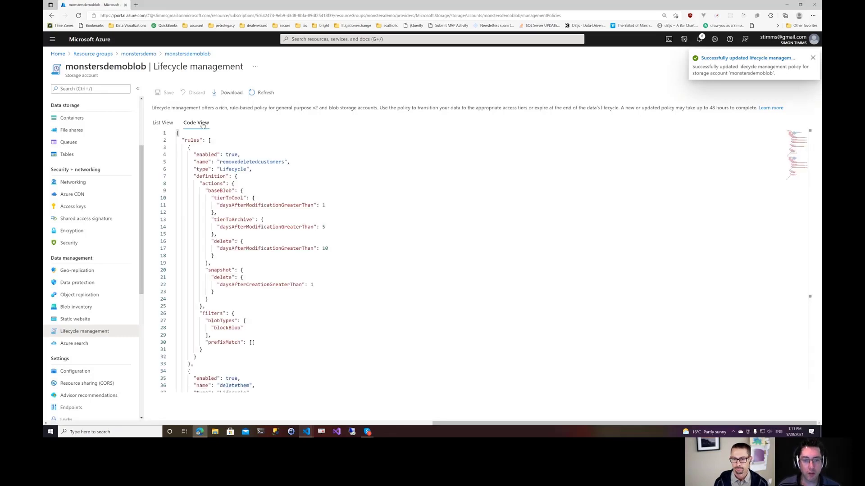
scroll("down", 3)
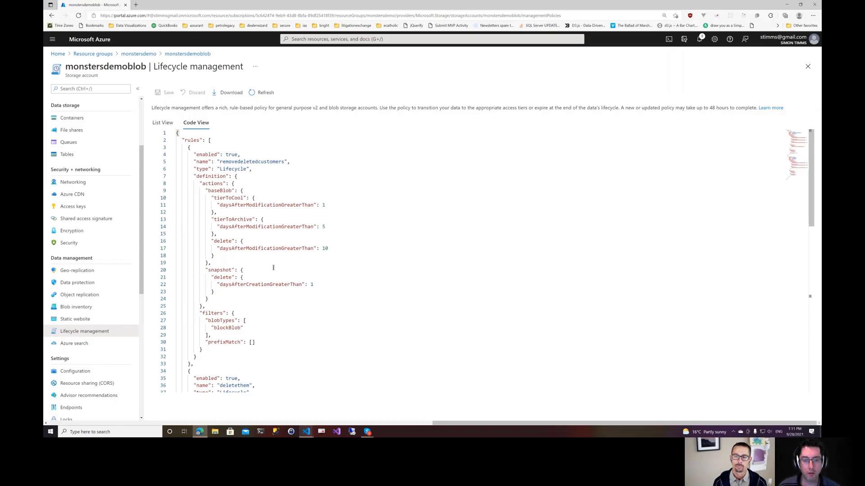
key("alt+tab")
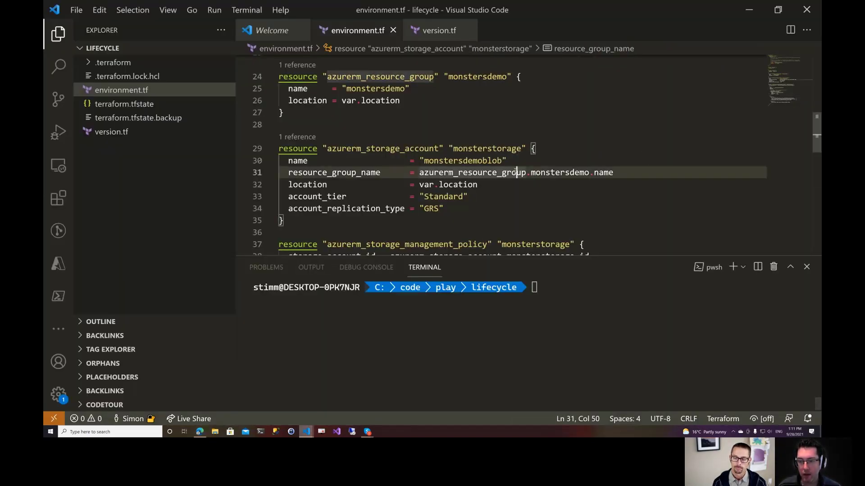
left_click(282, 113)
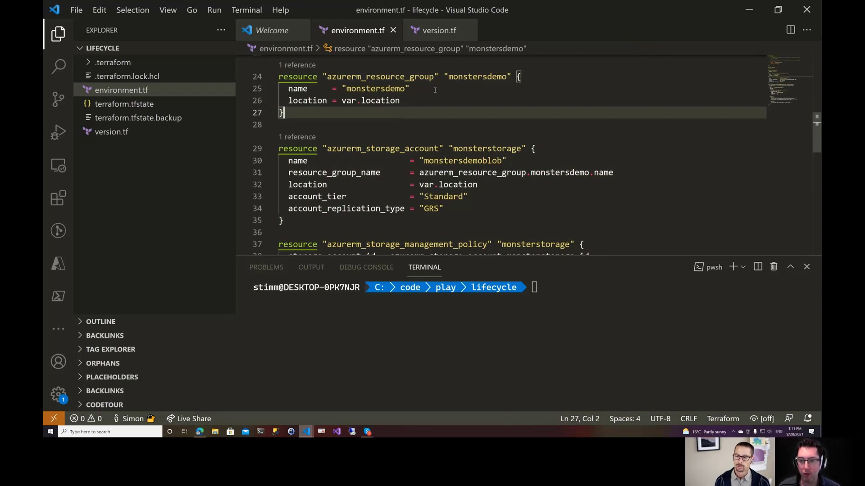
double_click(413, 149)
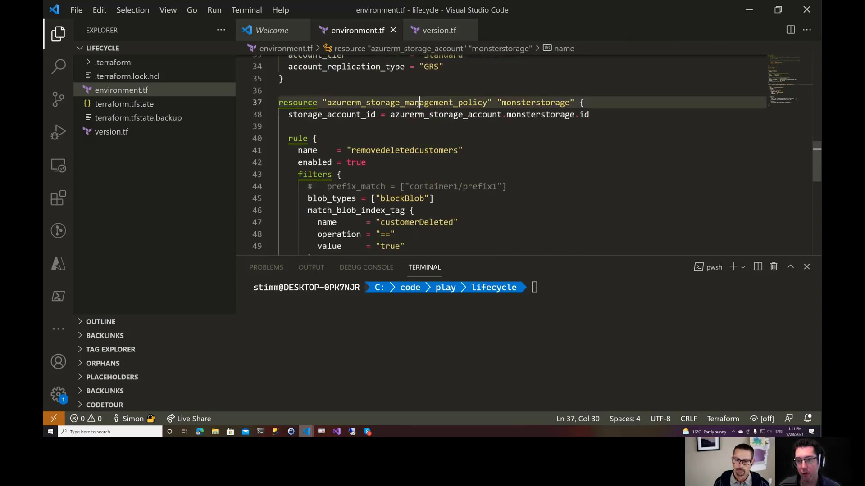
double_click(407, 102)
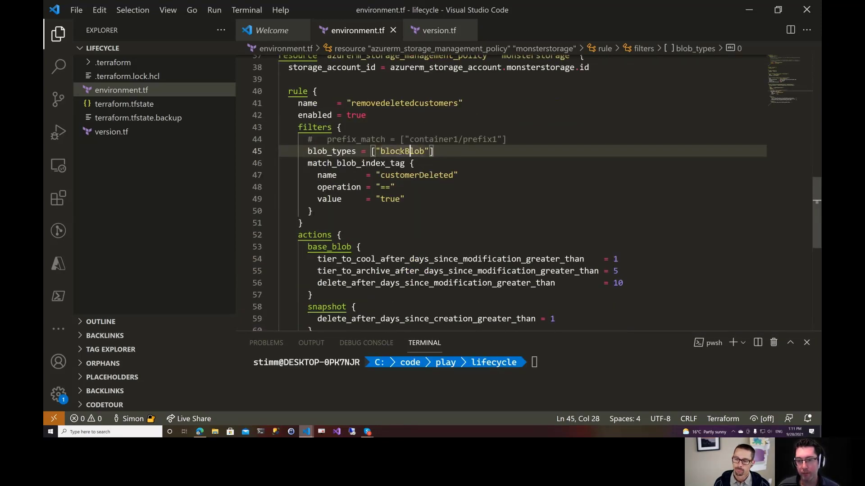
double_click(398, 150)
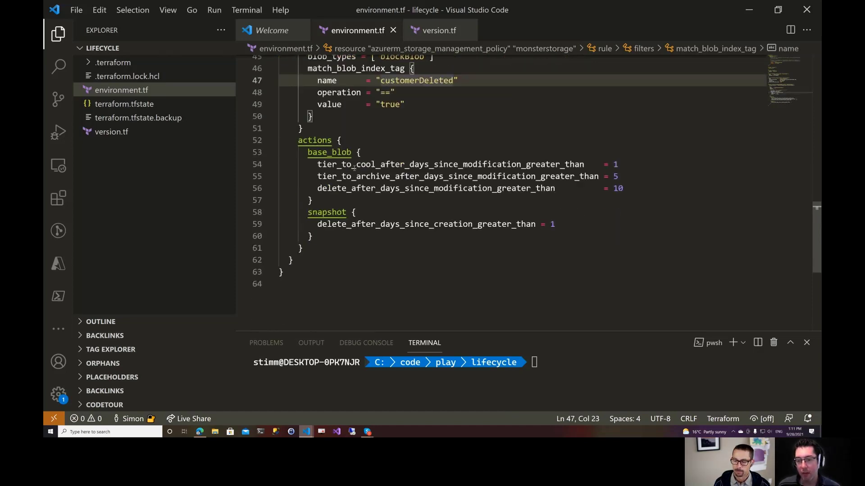
left_click(333, 164)
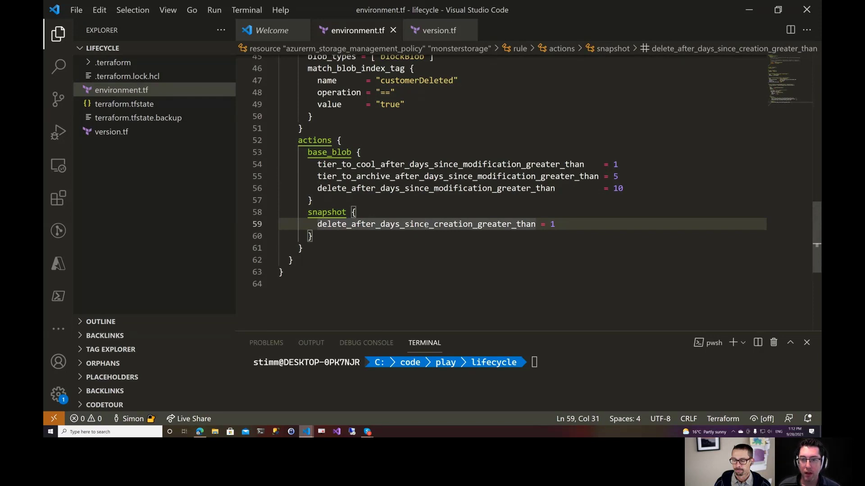
scroll("down", 3)
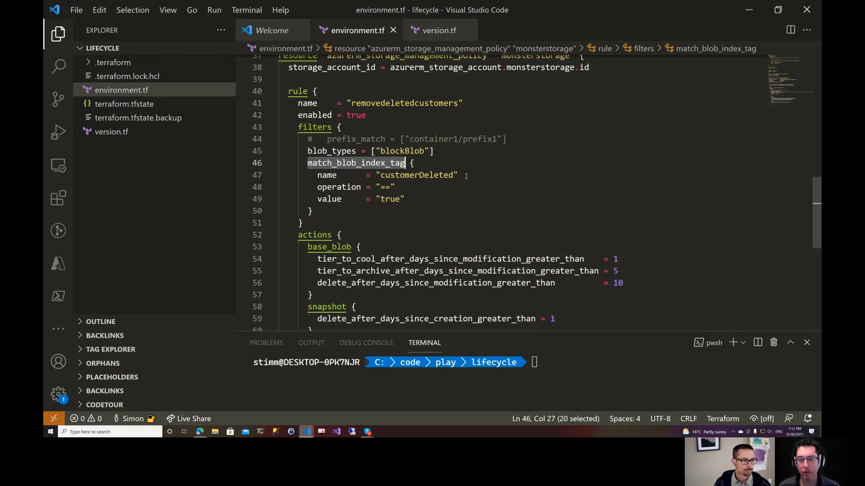
key("alt+tab")
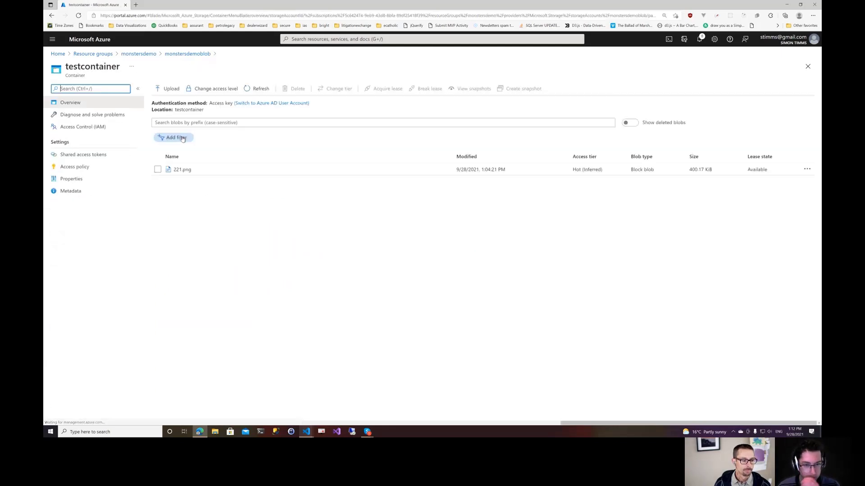
On 221.png in testcontainer, add blob index tag customerid with value 1.
left_click(183, 170)
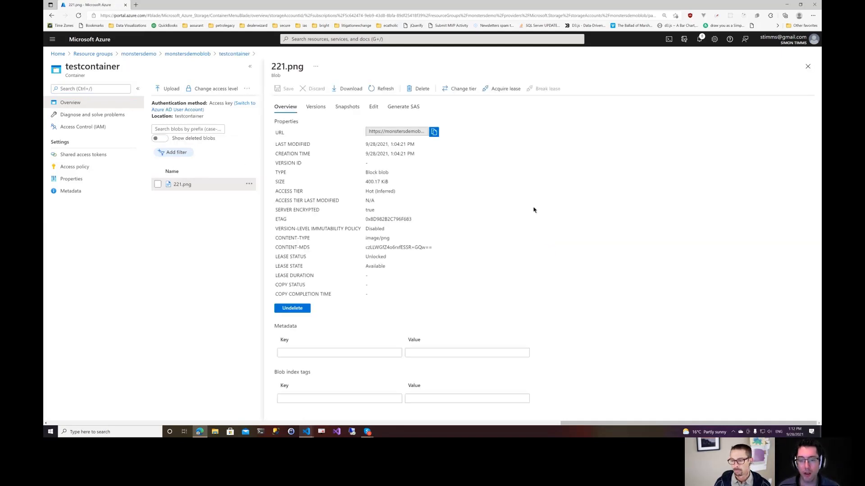
left_click(338, 398)
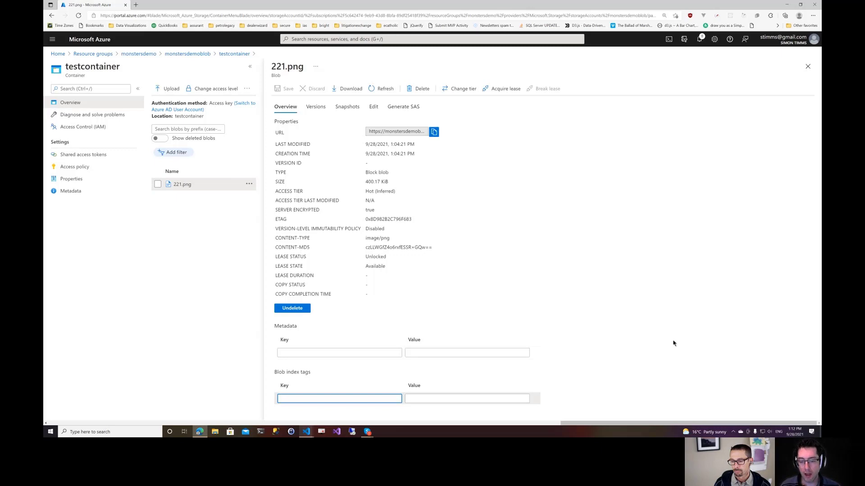
type("customerid")
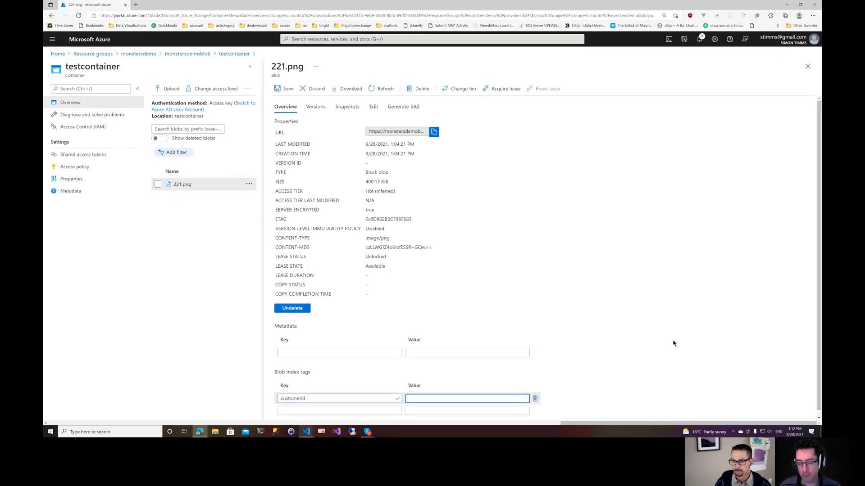
type("1")
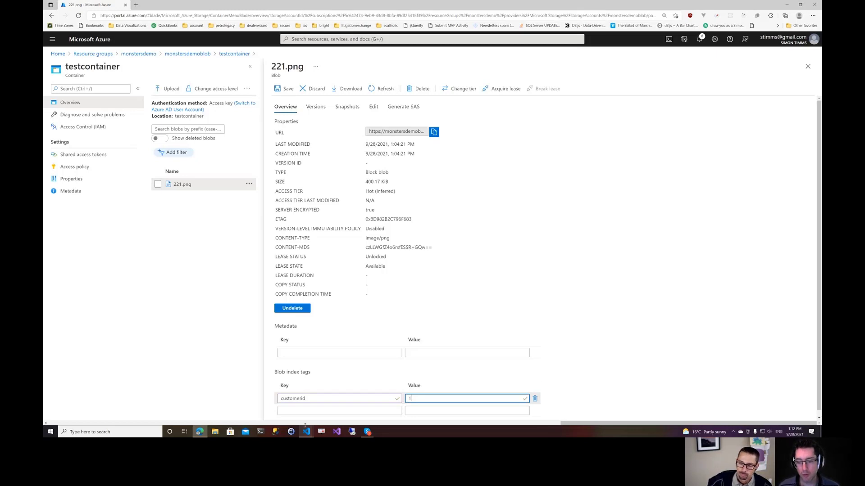
left_click(339, 411)
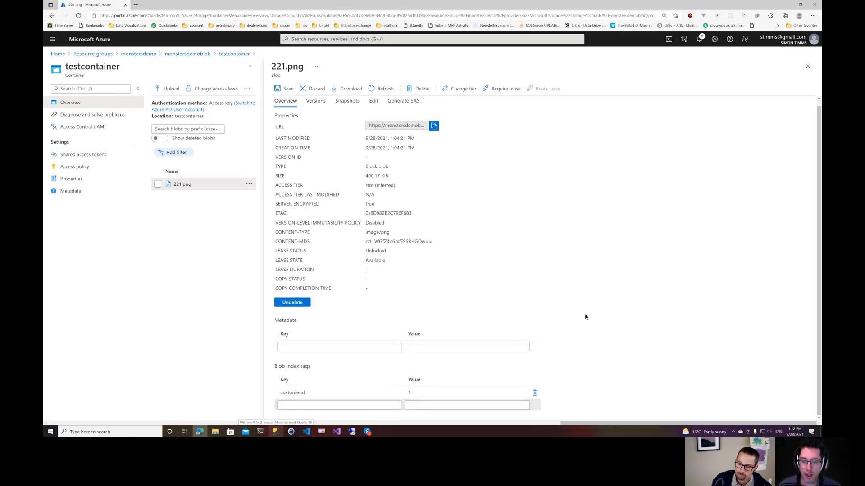
mouse_move(586, 293)
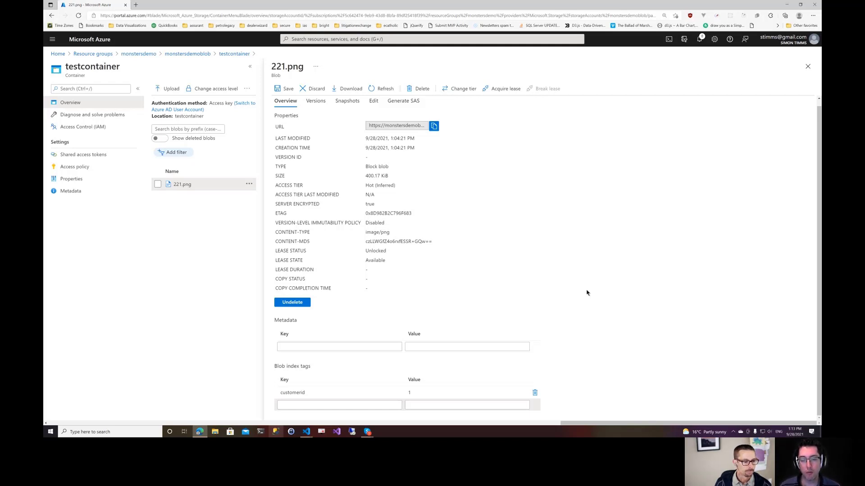
Add a second index tag customerDeleted with value true on 221.png, not yet saved.
left_click(338, 404)
type("t")
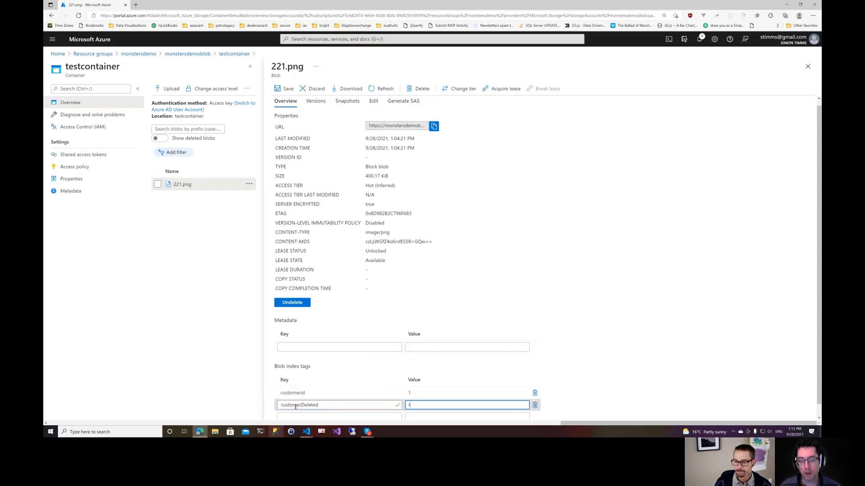
type("rue")
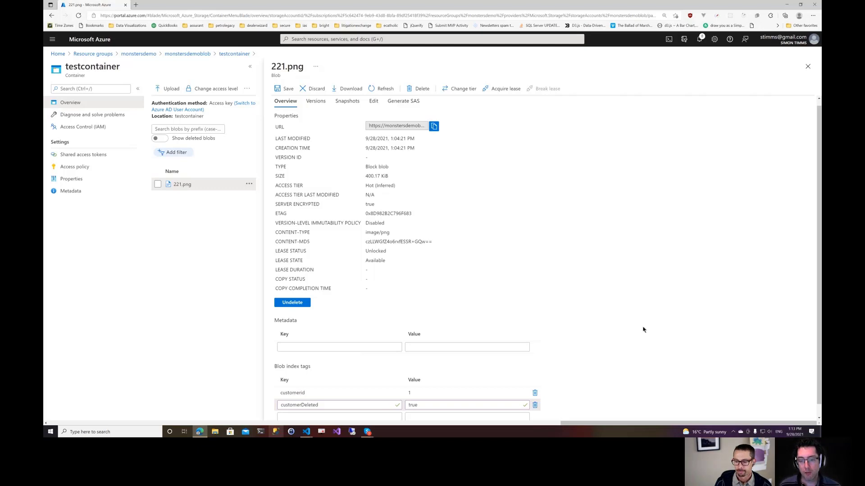
mouse_move(389, 298)
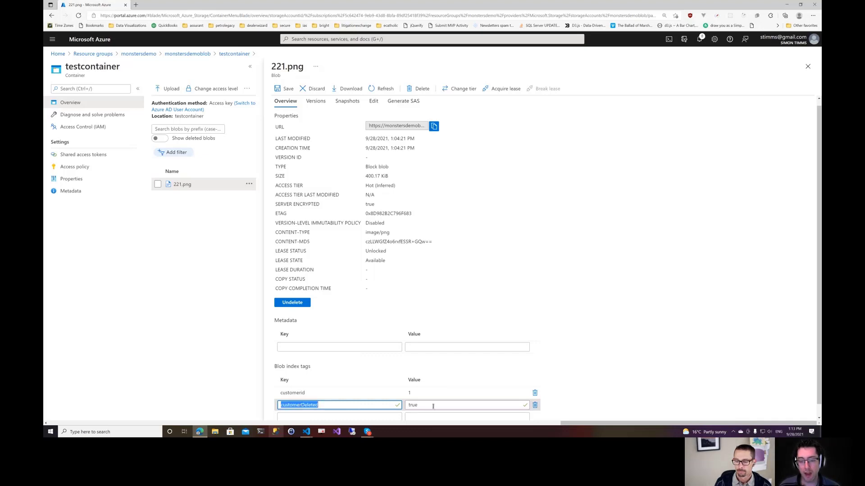
left_click(467, 404)
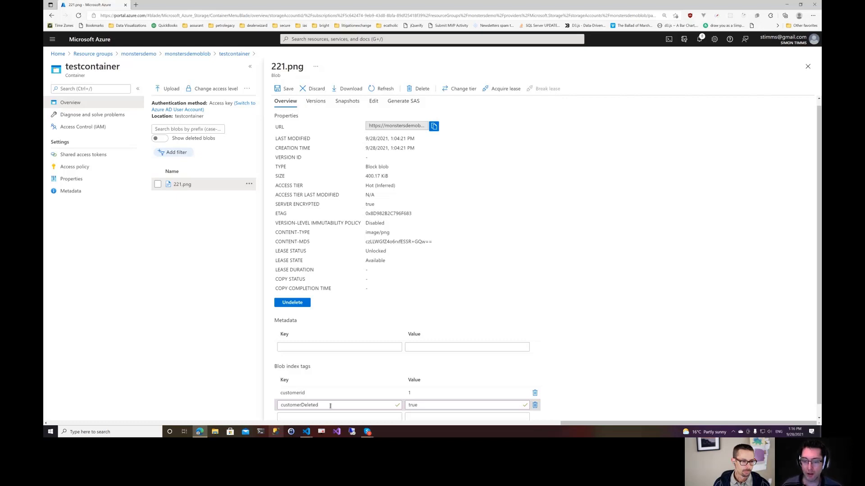
double_click(299, 405)
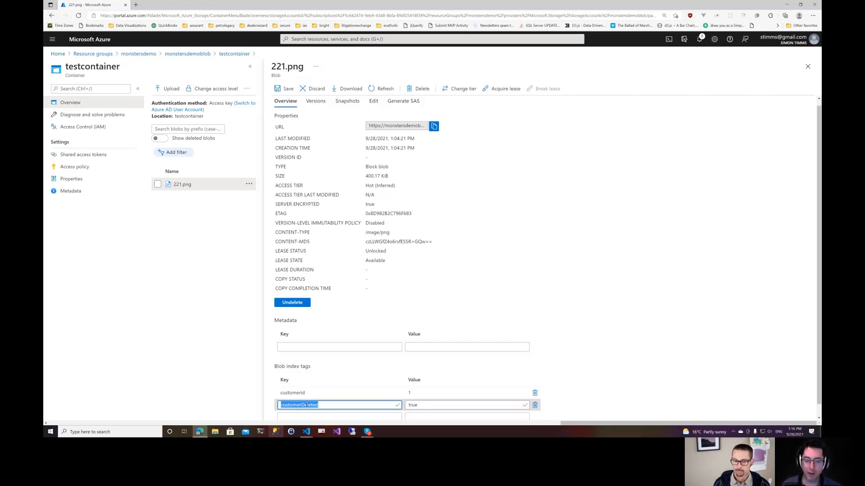